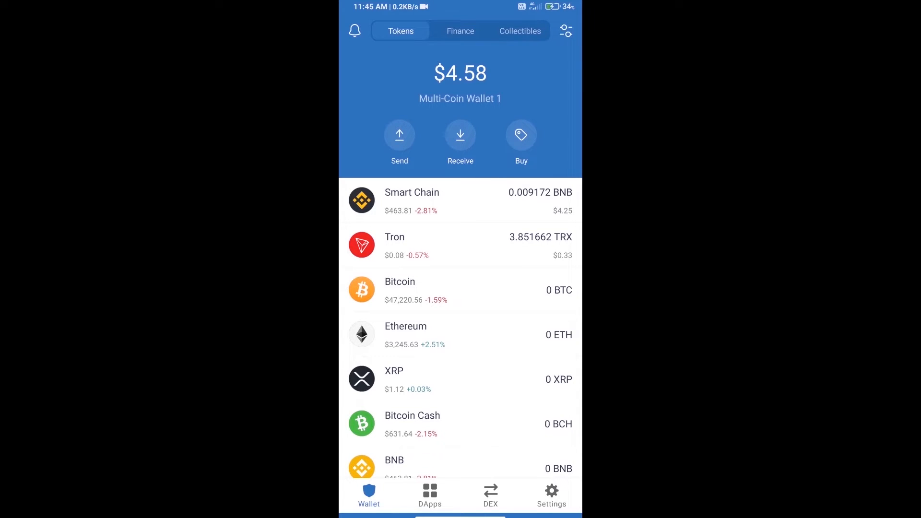
- Search 'bnb' in the buy screen and pick Smart Chain BNB
click(520, 138)
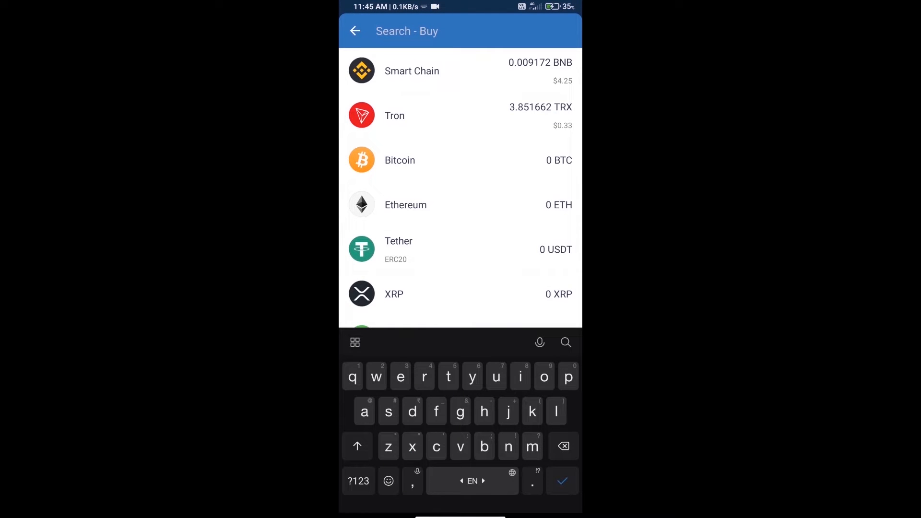
text(bnb)
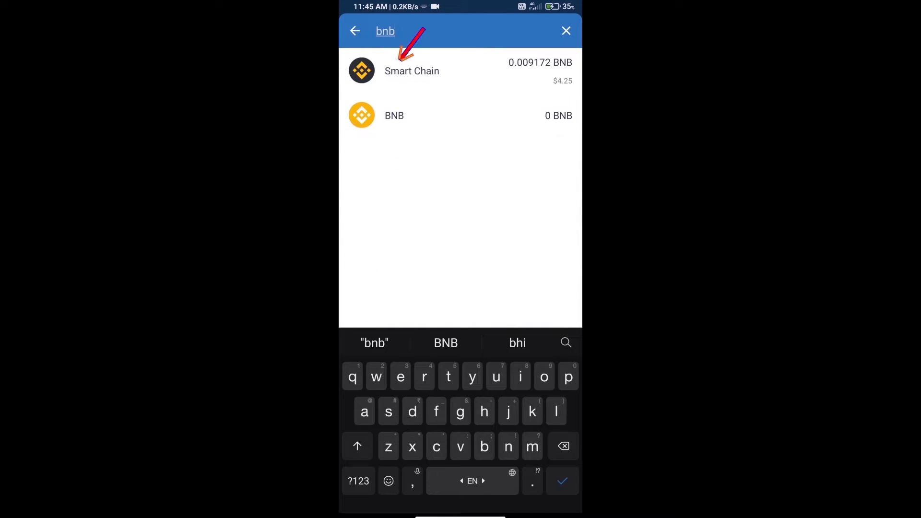
click(411, 70)
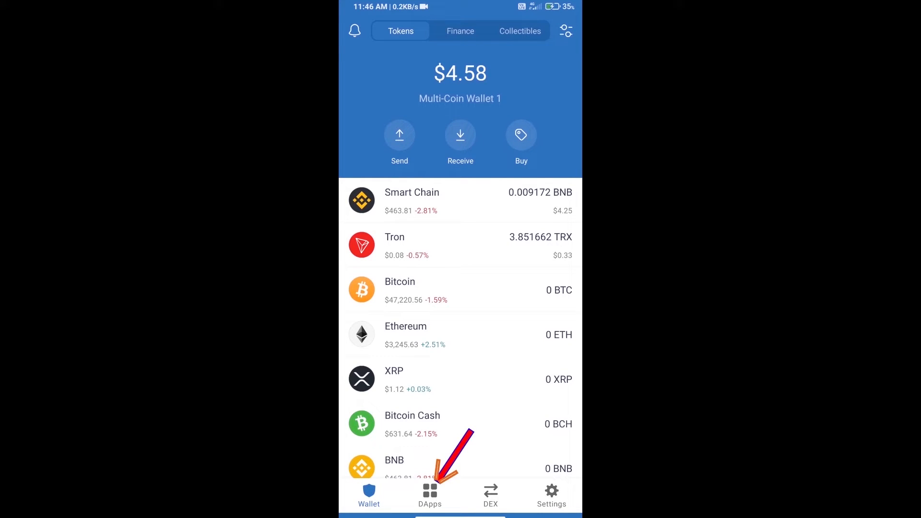
- Launch PancakeSwap from DApps history and connect it using Trust Wallet
click(429, 495)
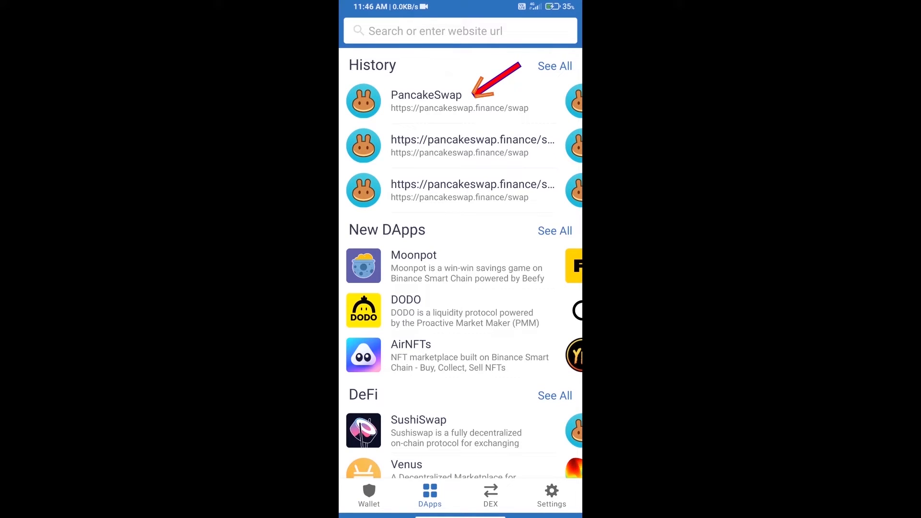
click(426, 95)
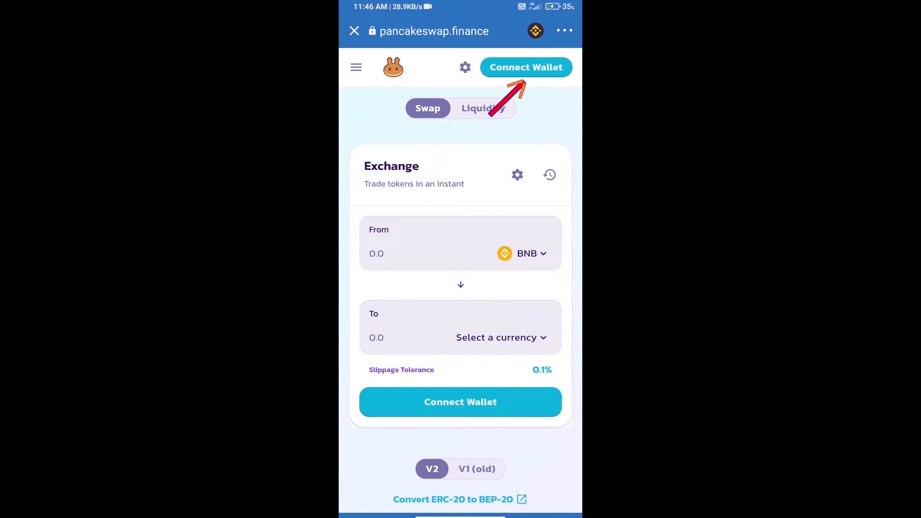
click(524, 67)
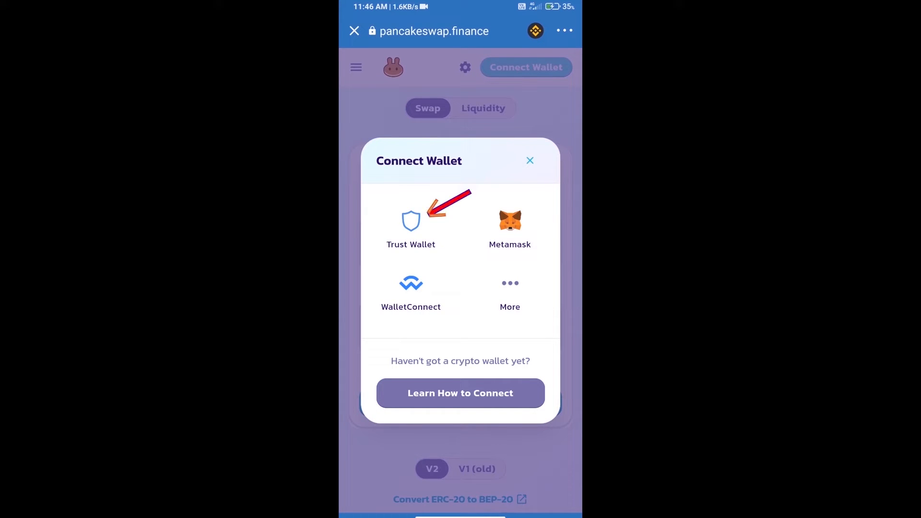
click(411, 226)
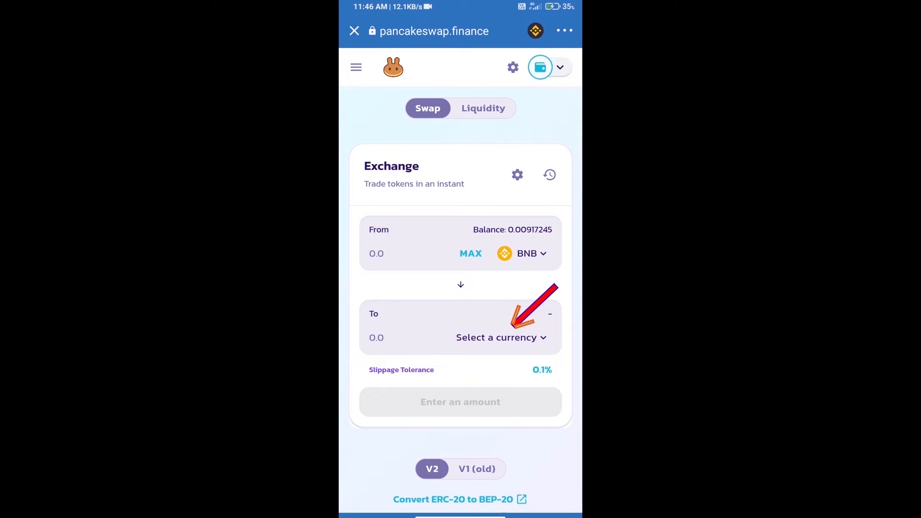
- Import FCF by its CoinMarketCap contract address, accept the risk warning, and set it as the receiving token
click(495, 337)
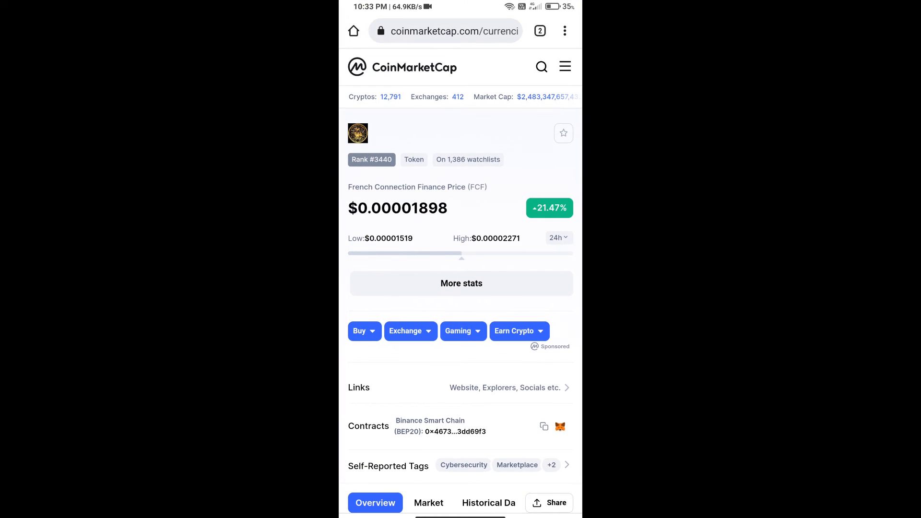
click(543, 426)
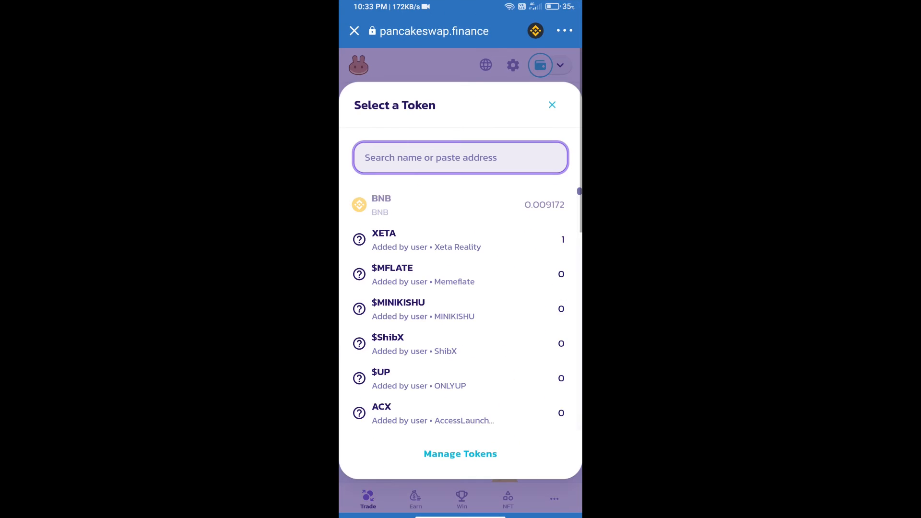
text(018cc6d401AAD0402BdBf2abcBF43dd69F3)
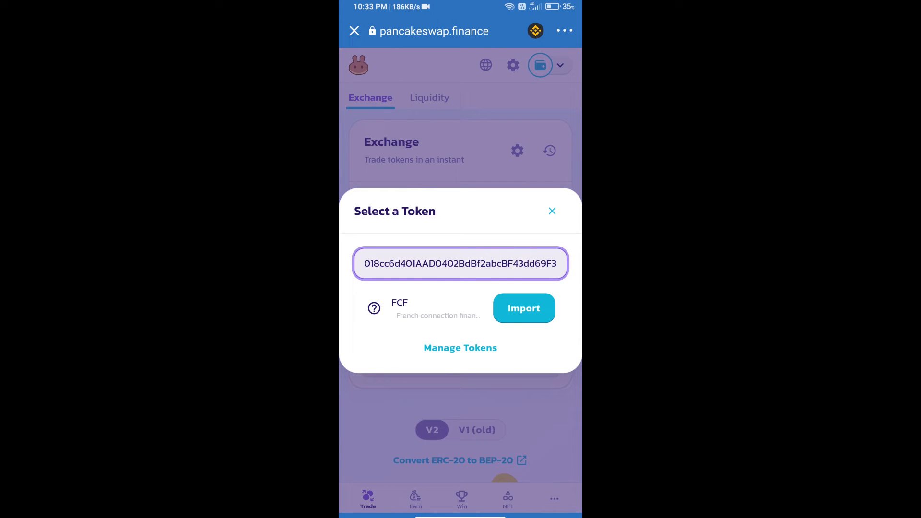
click(522, 308)
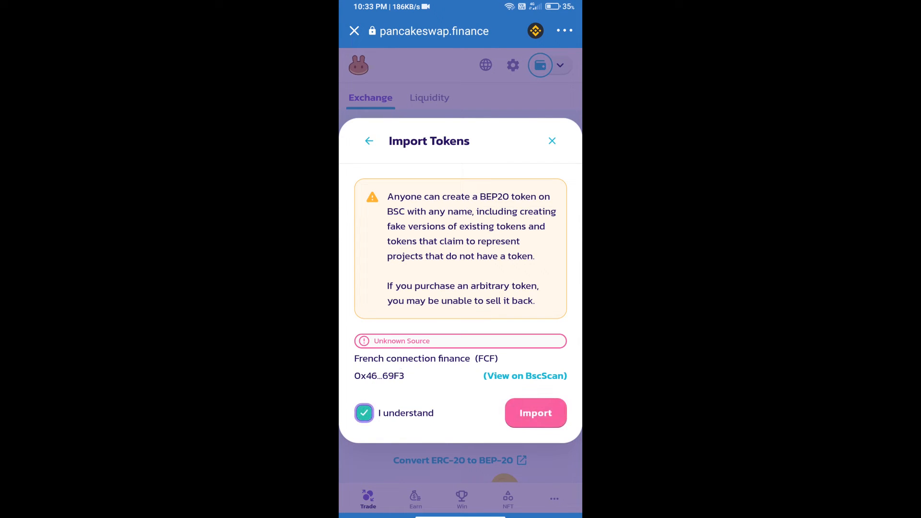
click(535, 412)
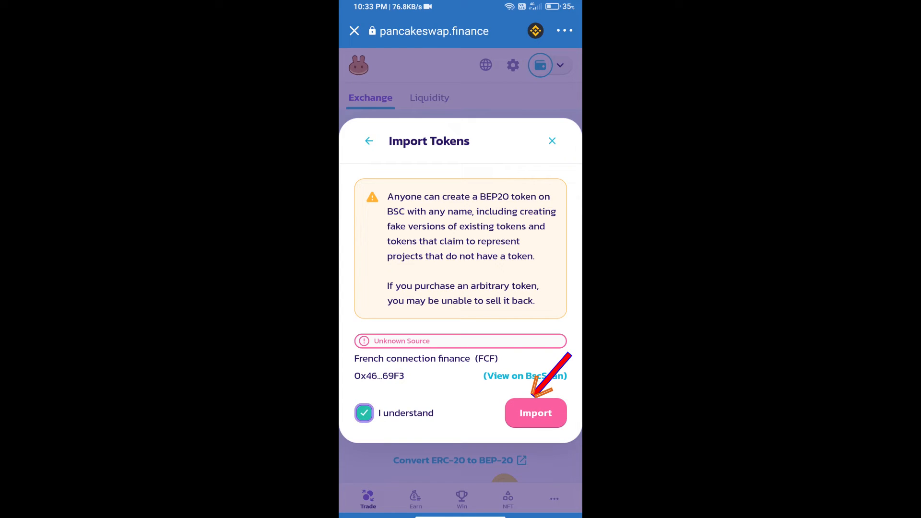
click(534, 413)
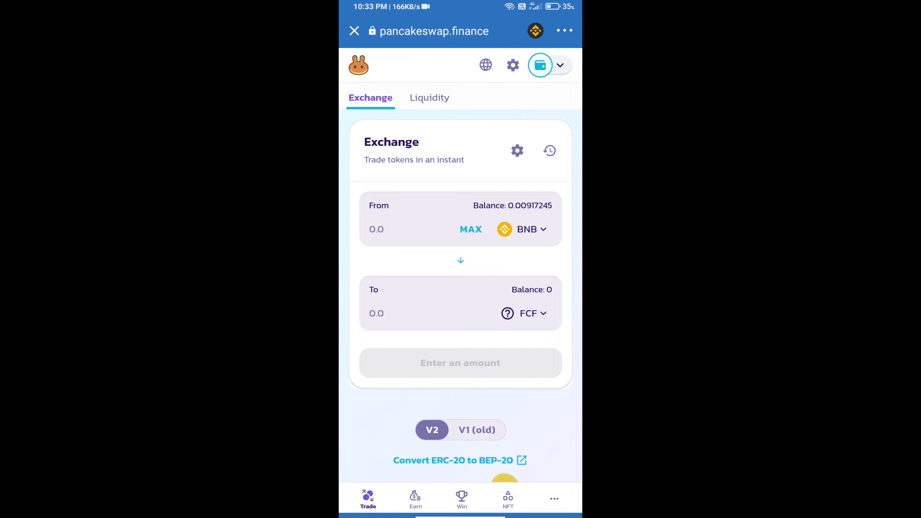
- Set a custom slippage tolerance of 10% in swap settings
click(516, 151)
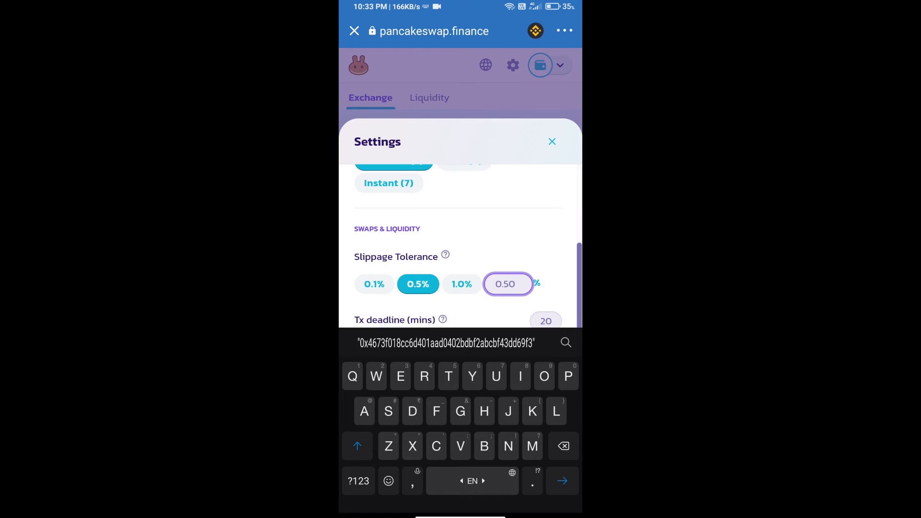
text(10)
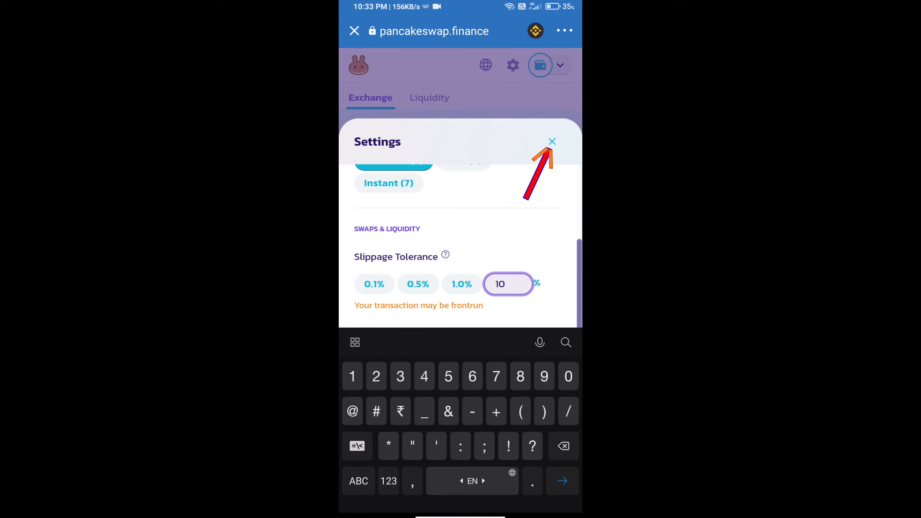
click(550, 142)
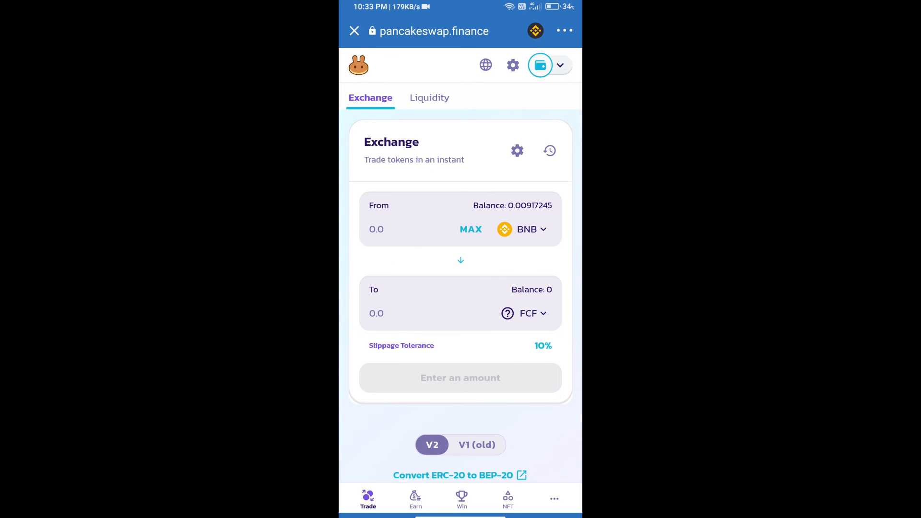
- Enter 1000 FCF to receive, swap about 0.00004 BNB and confirm the swap
text(1000)
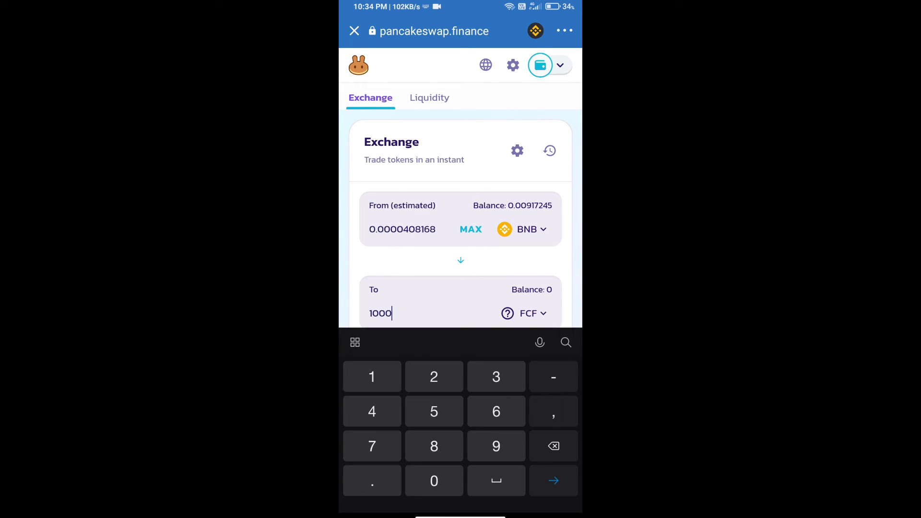
scroll(down, 3)
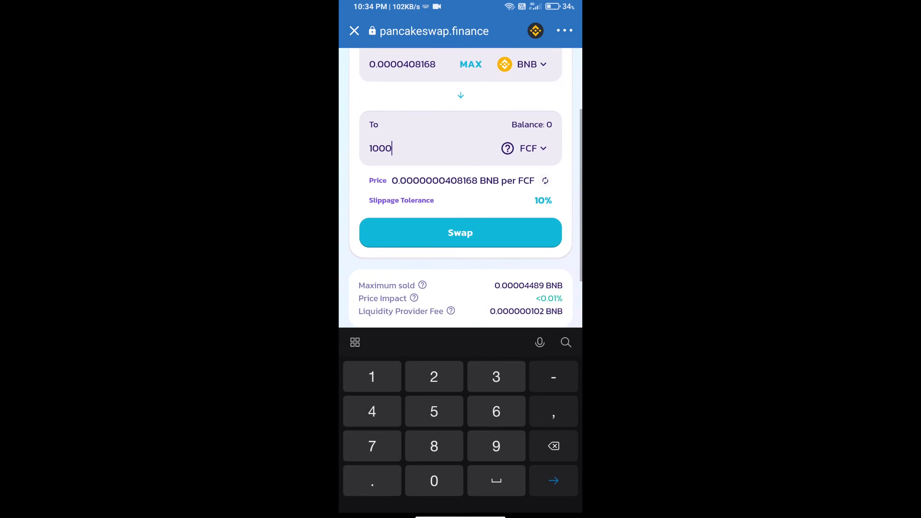
click(459, 232)
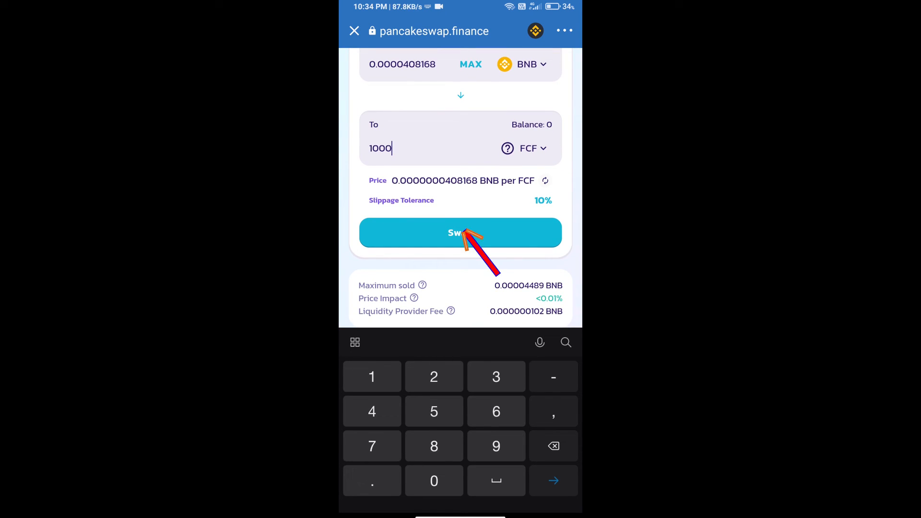
click(459, 232)
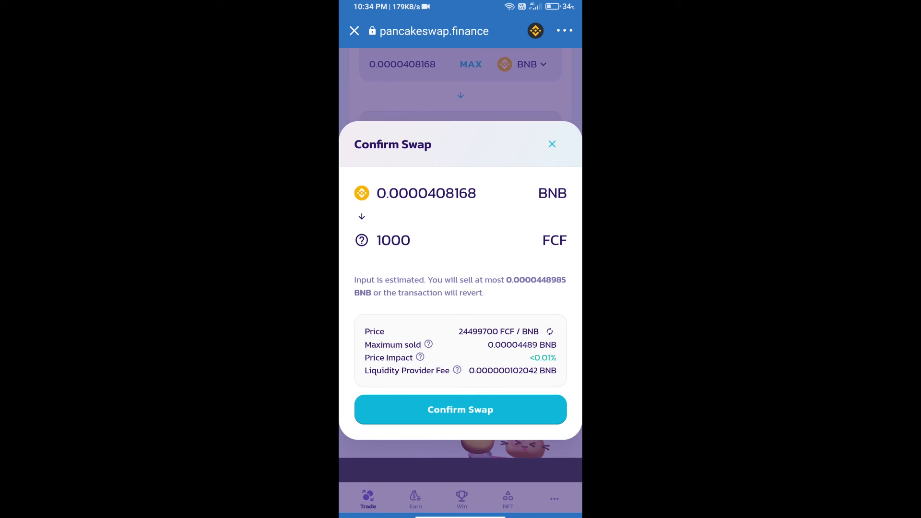
click(460, 409)
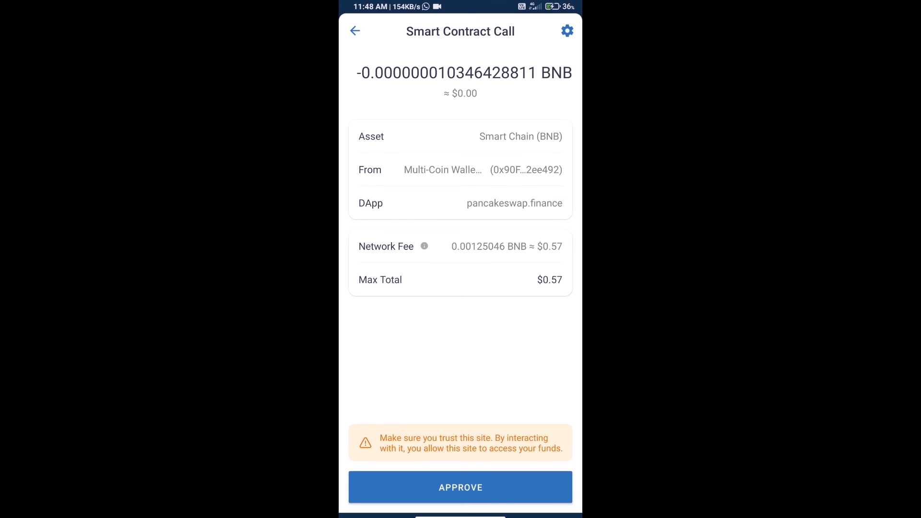